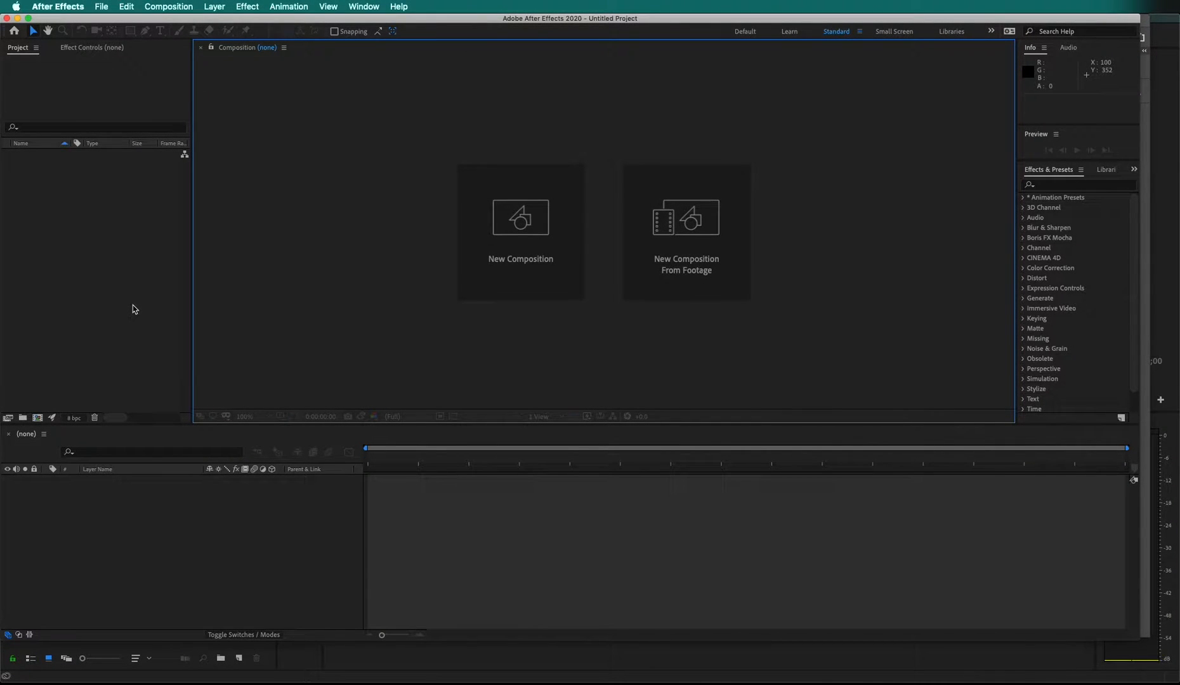
pyautogui.moveTo(102, 7)
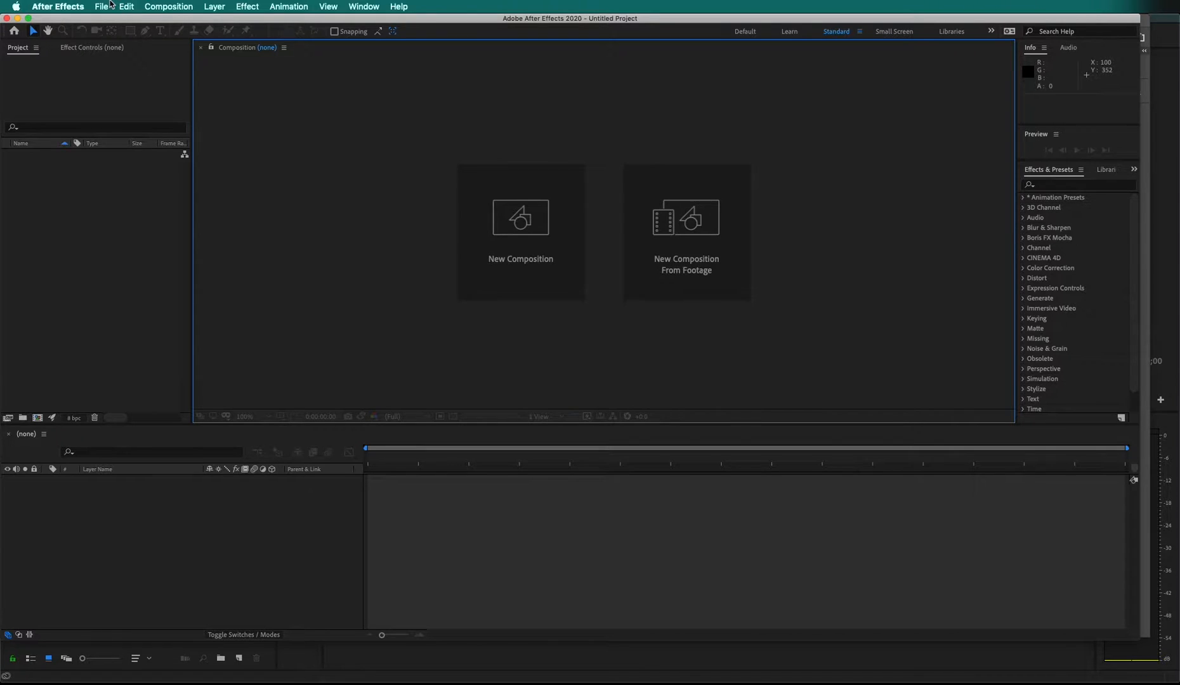
pyautogui.moveTo(269, 417)
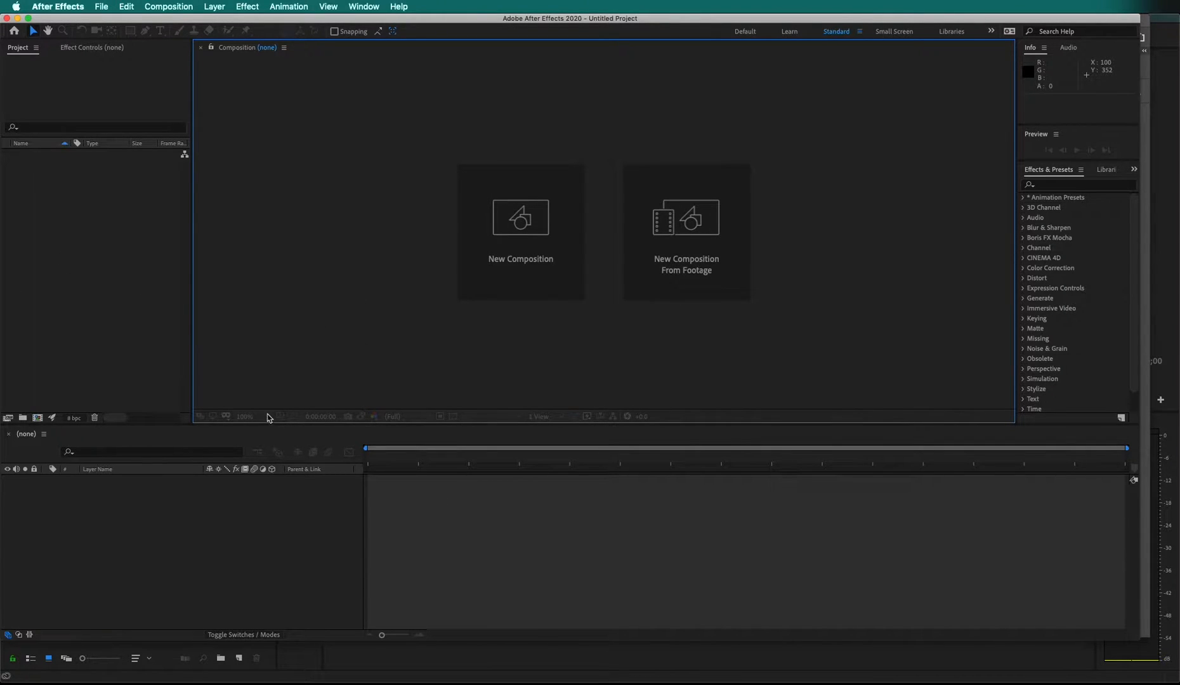
# Import DuiK_Simple_Arm_Rig.psd as Composition - Retain Layer Sizes.
pyautogui.click(100, 6)
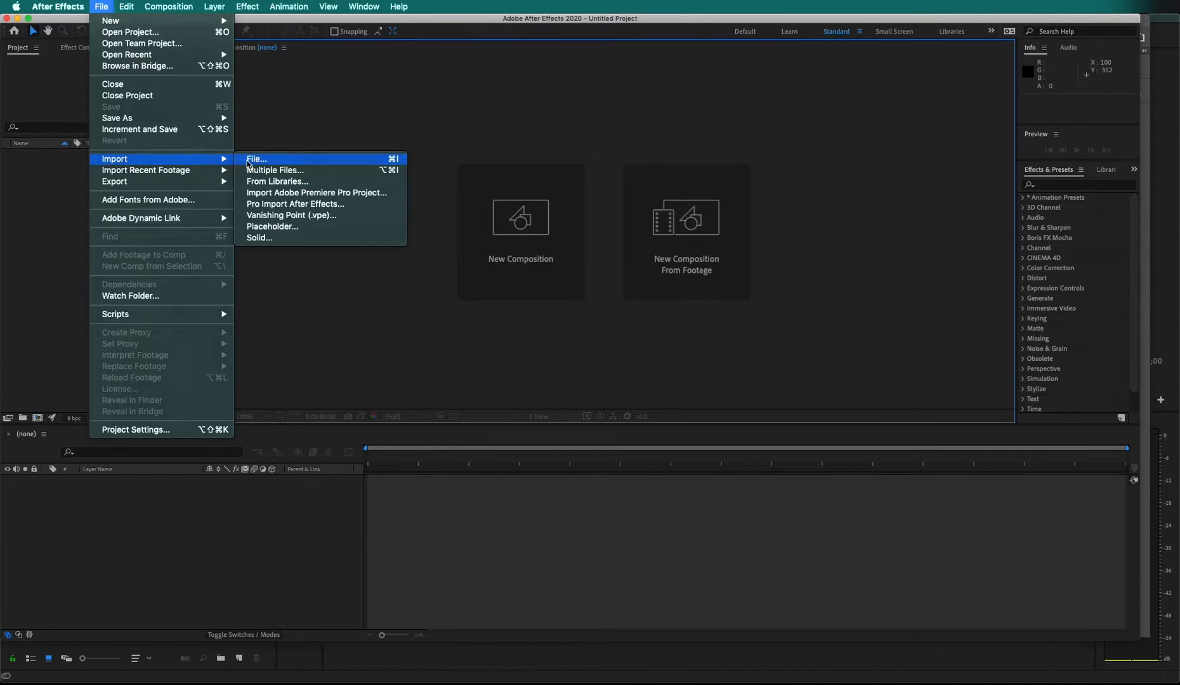
pyautogui.click(256, 159)
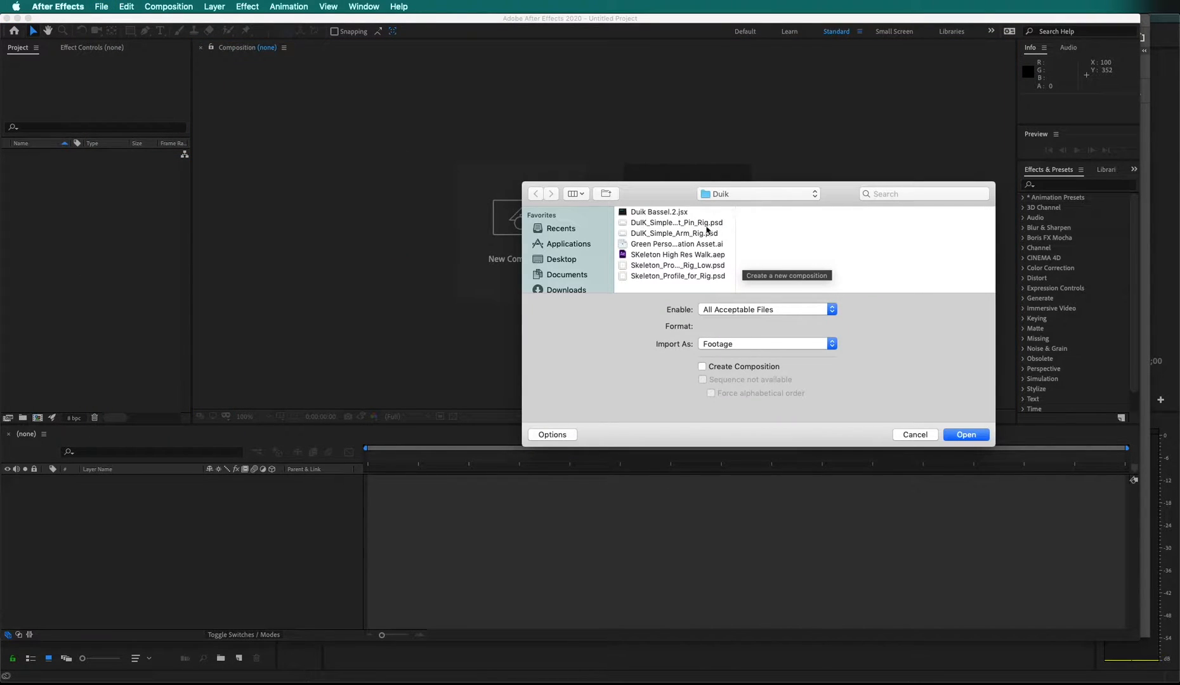
pyautogui.click(676, 233)
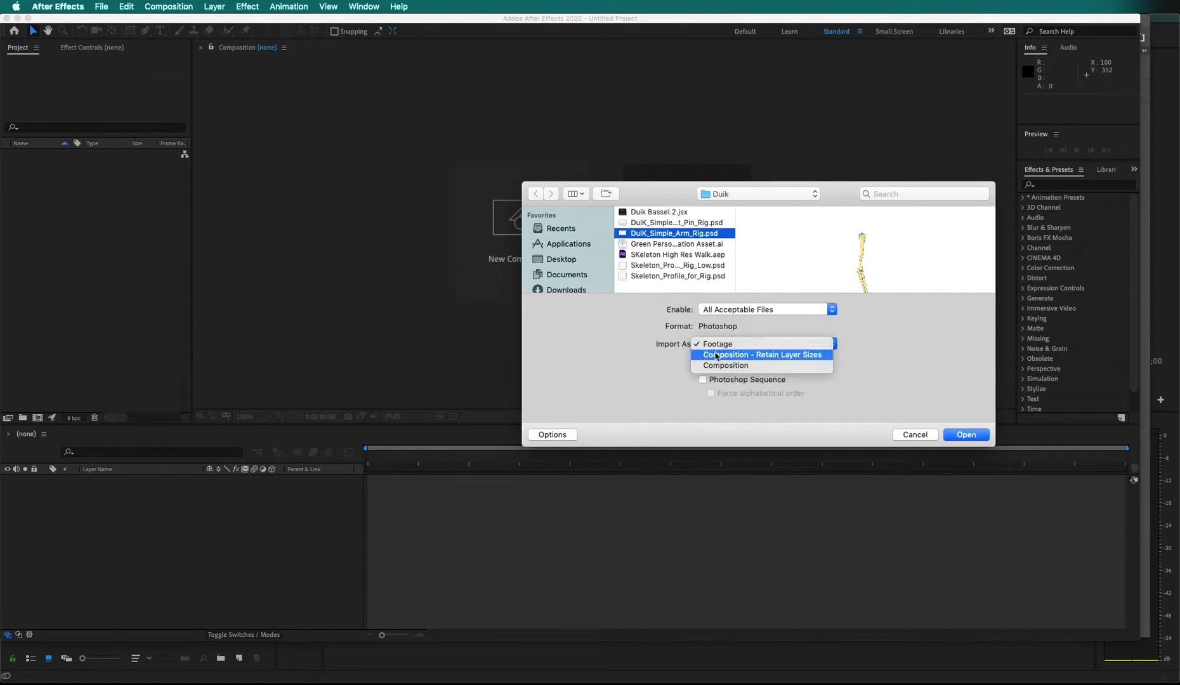
pyautogui.click(760, 354)
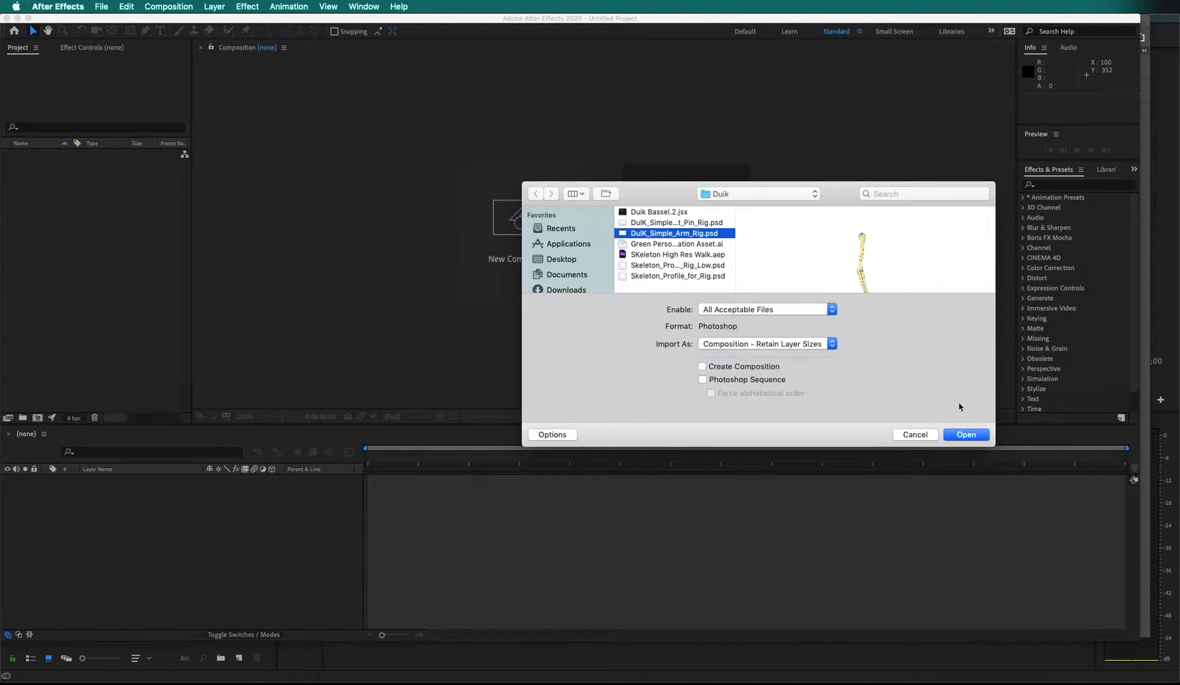
pyautogui.click(966, 434)
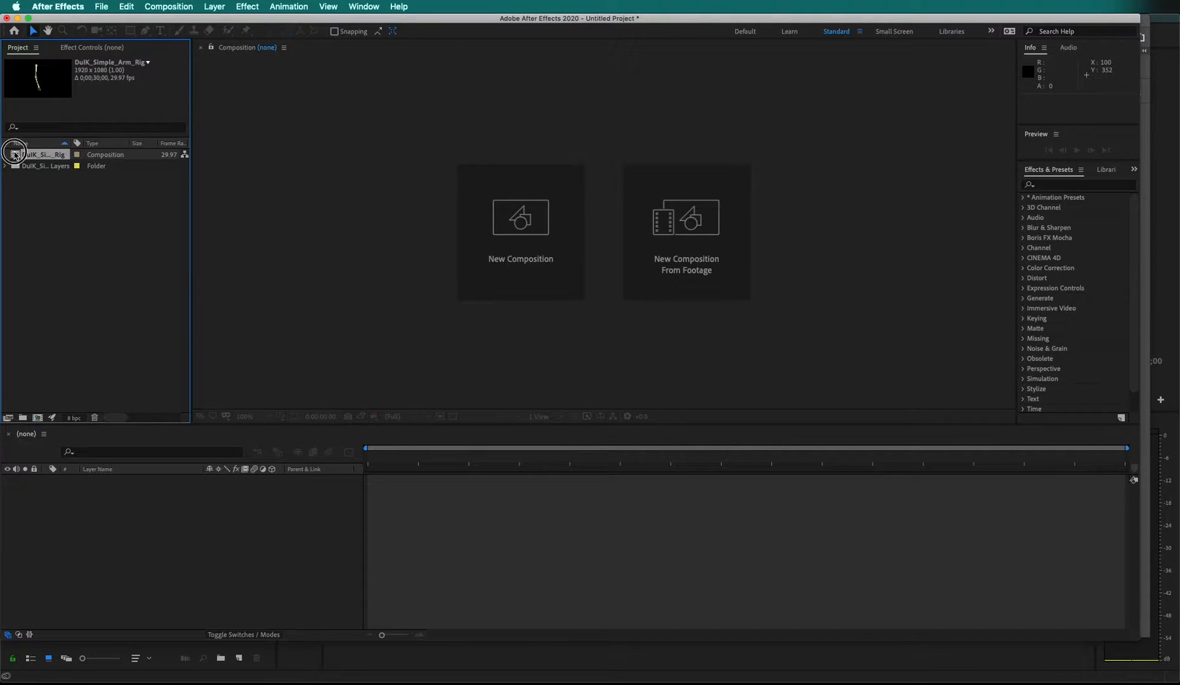
# Open the imported DuiK_Simple_Arm_Rig composition from the Project panel.
pyautogui.doubleClick(43, 154)
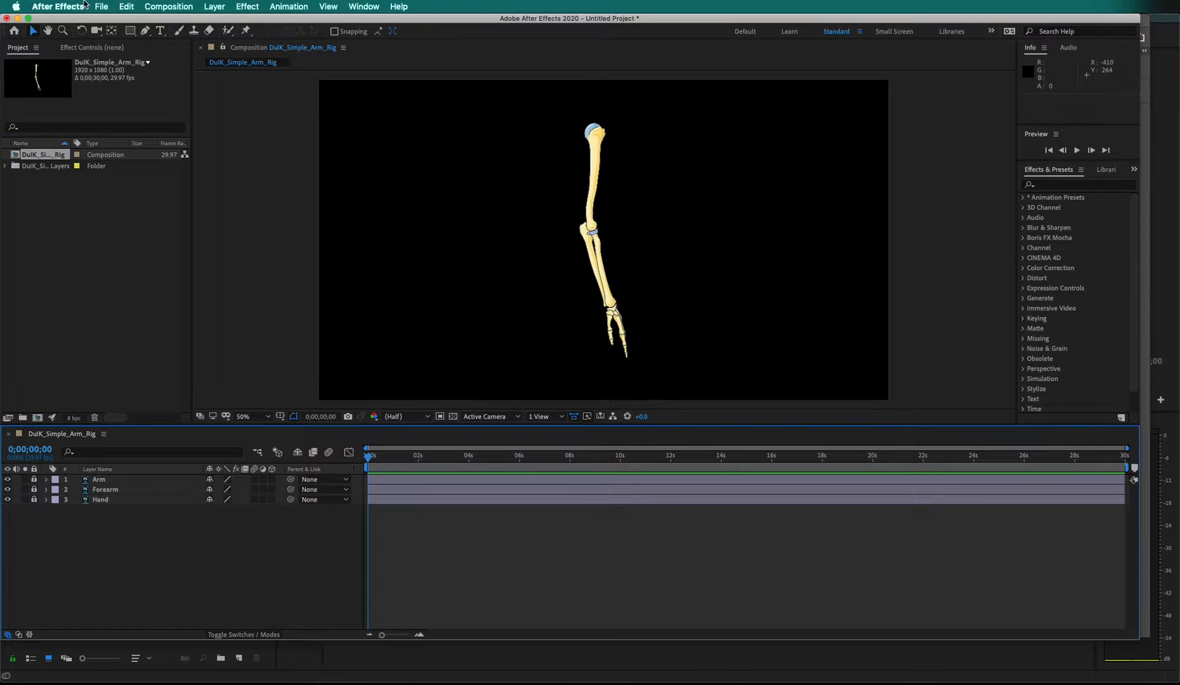
# Run the Duik Bassel.2.jsx script via File > Scripts > Run Script File.
pyautogui.click(100, 7)
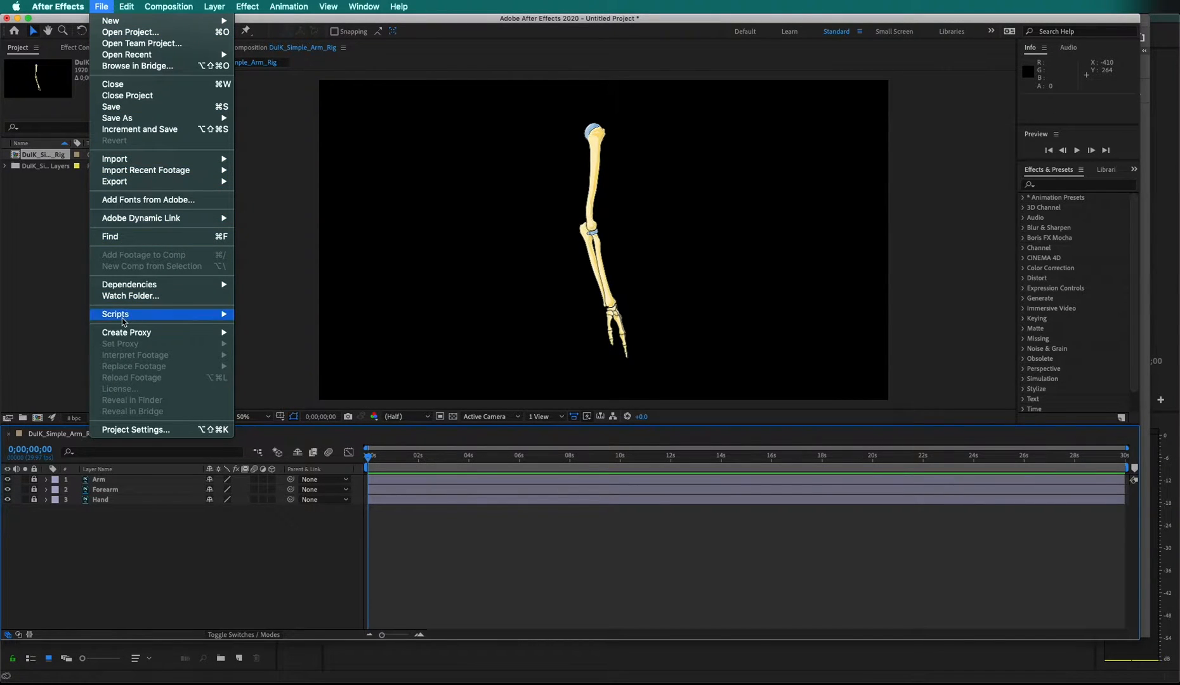
pyautogui.click(115, 313)
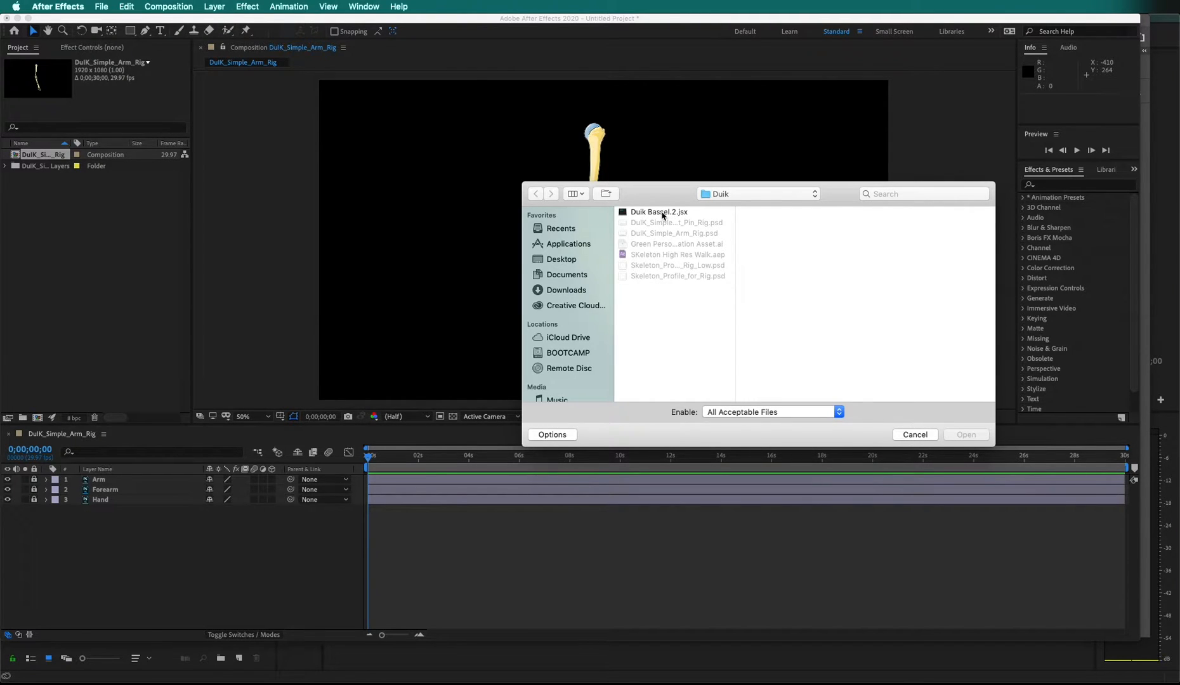
pyautogui.click(657, 212)
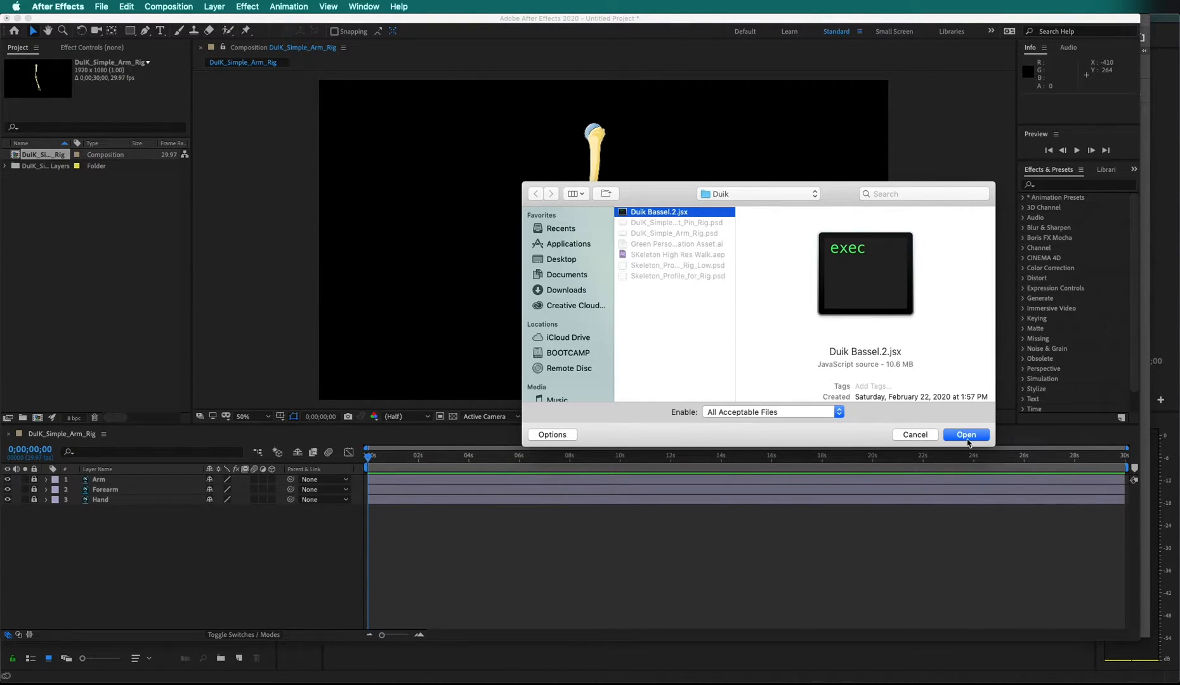
pyautogui.click(966, 434)
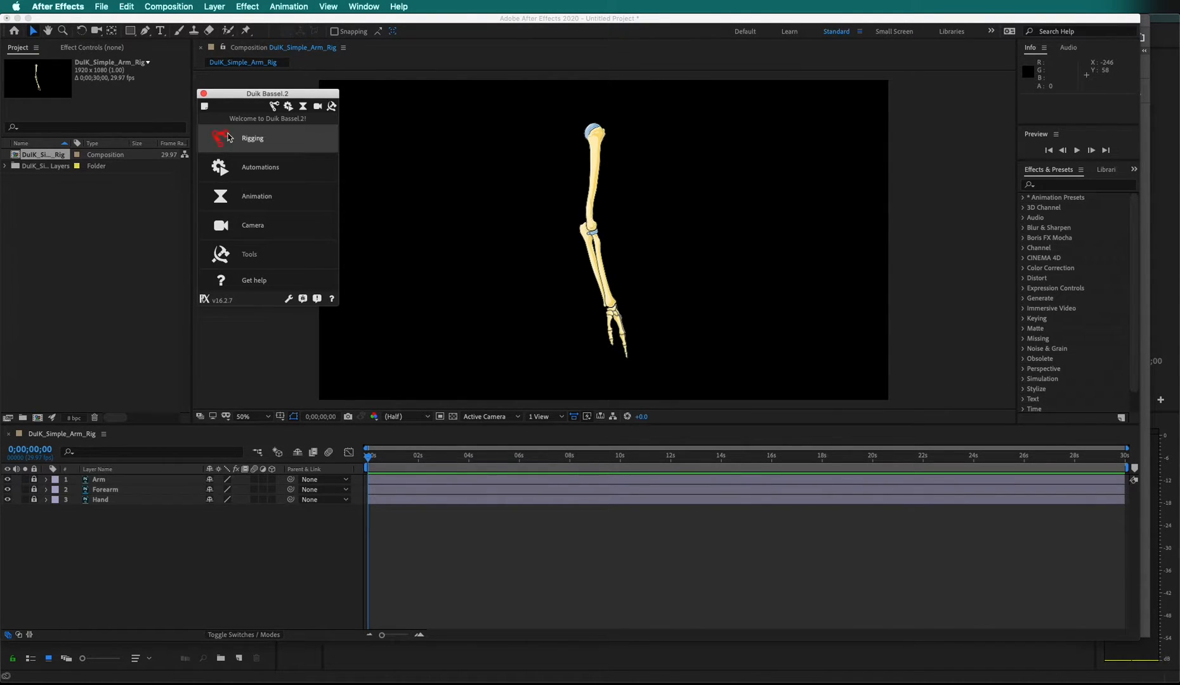
# Create Duik Arm structures from Rigging and place them along the skeleton's bones.
pyautogui.click(252, 138)
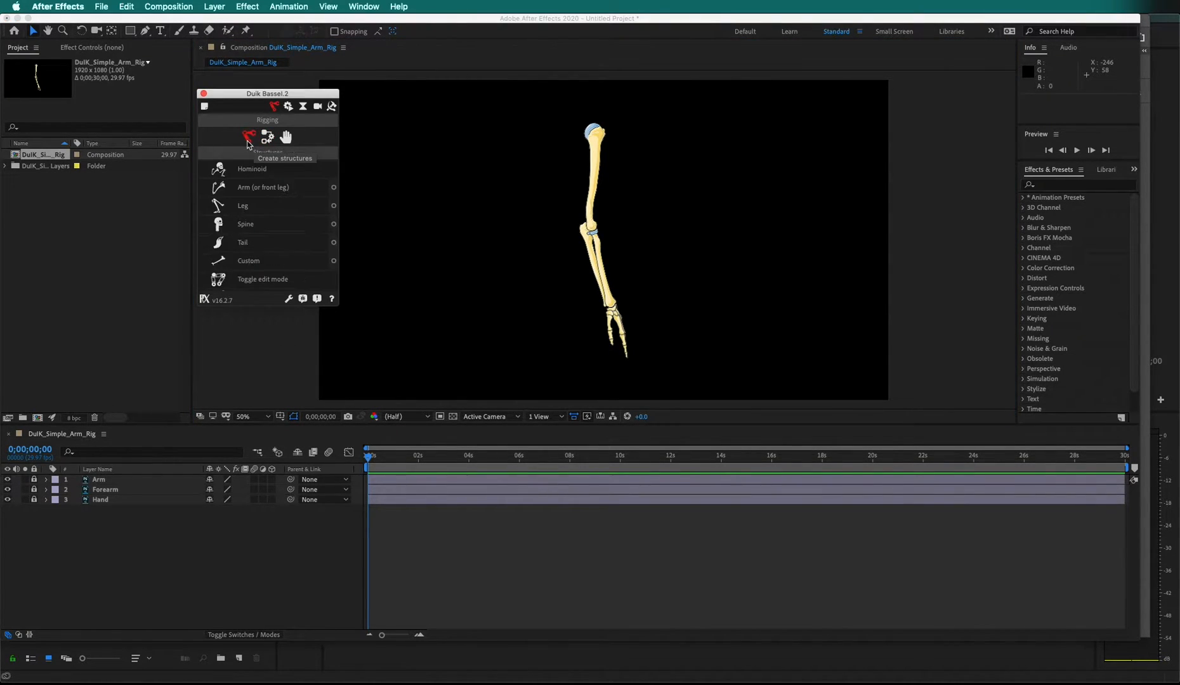
pyautogui.click(264, 186)
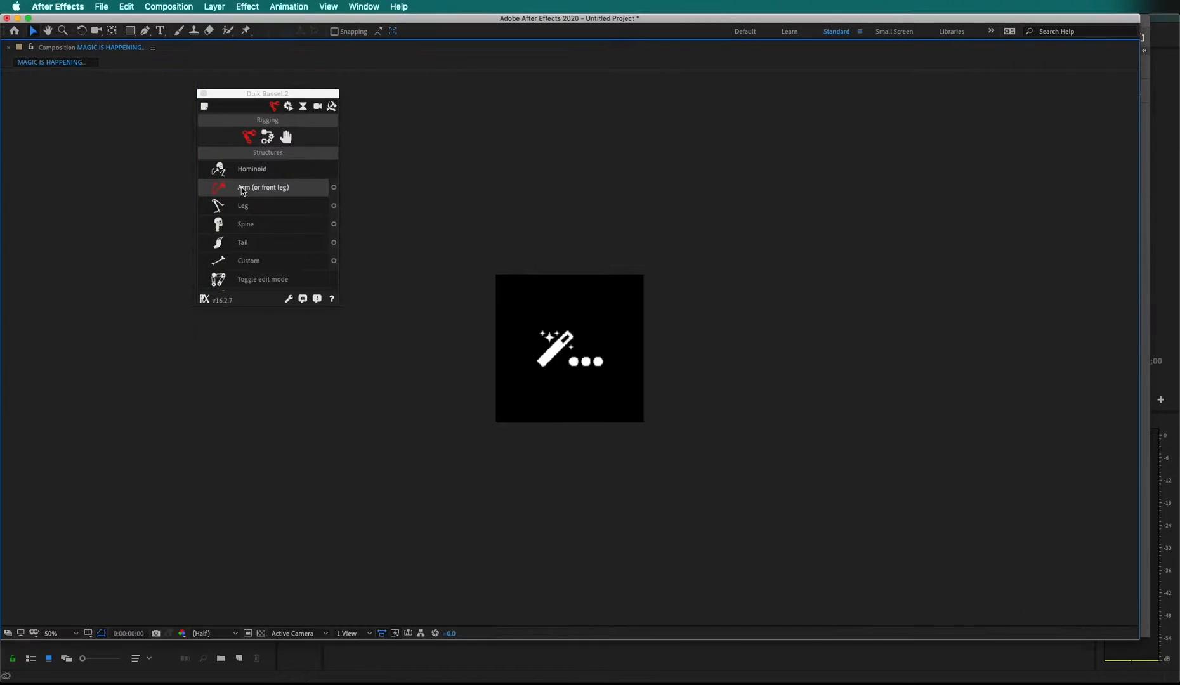
pyautogui.click(262, 187)
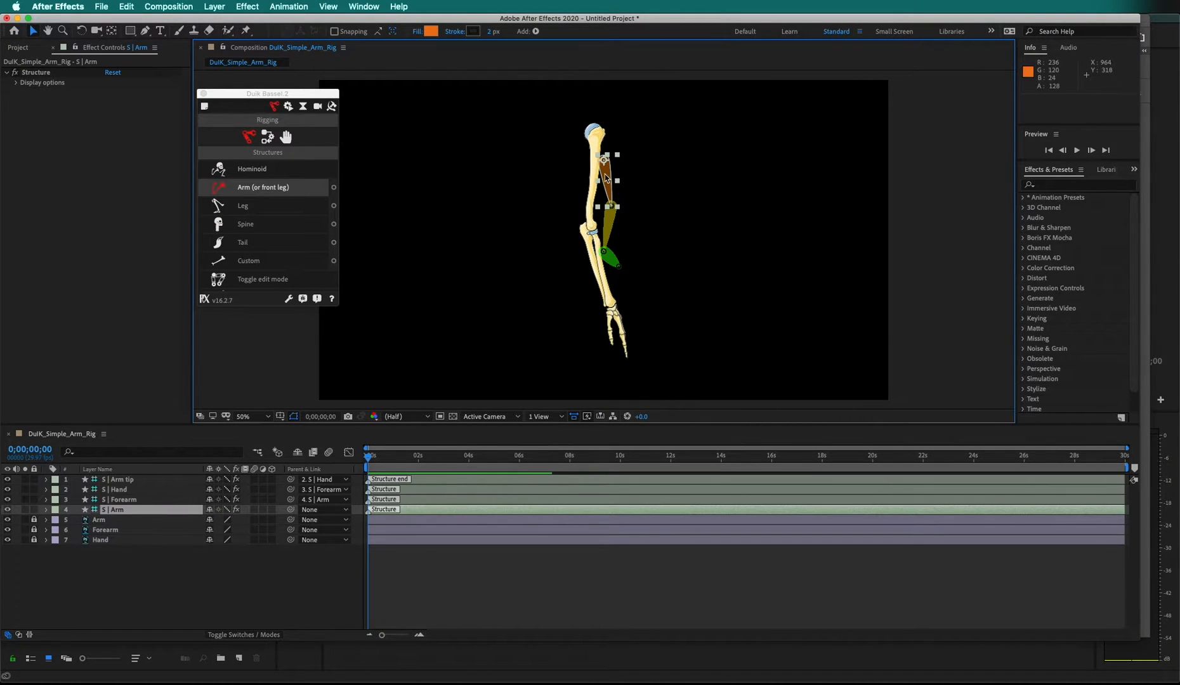
pyautogui.moveTo(616, 198)
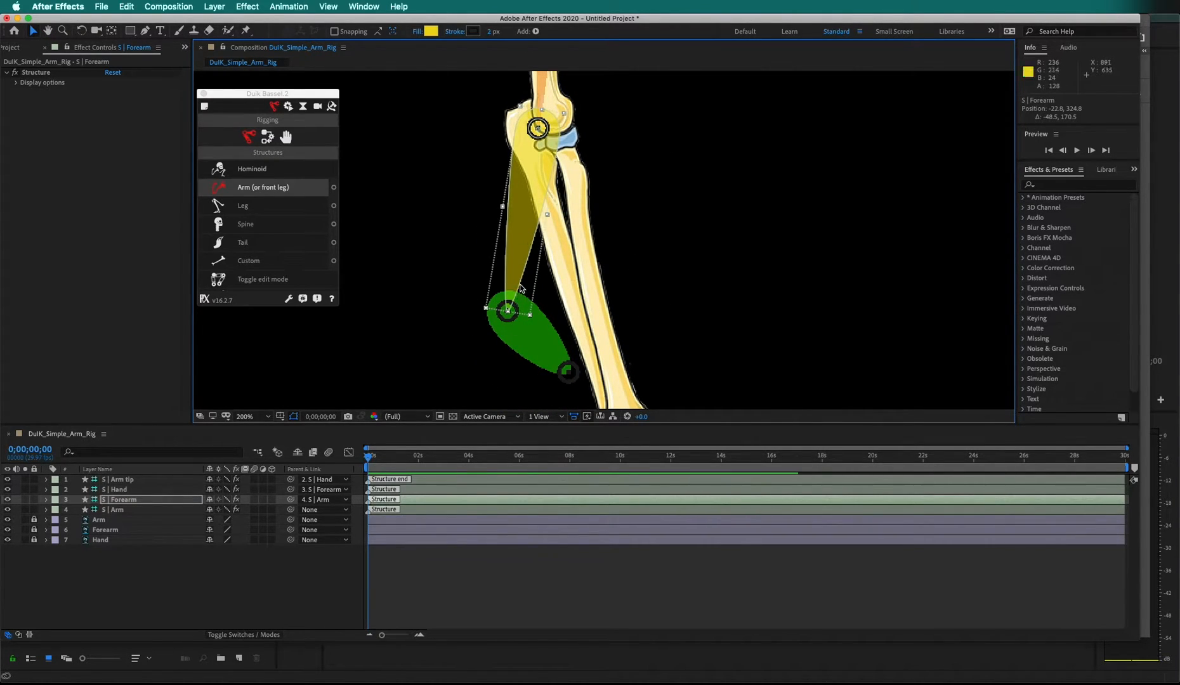
pyautogui.click(527, 324)
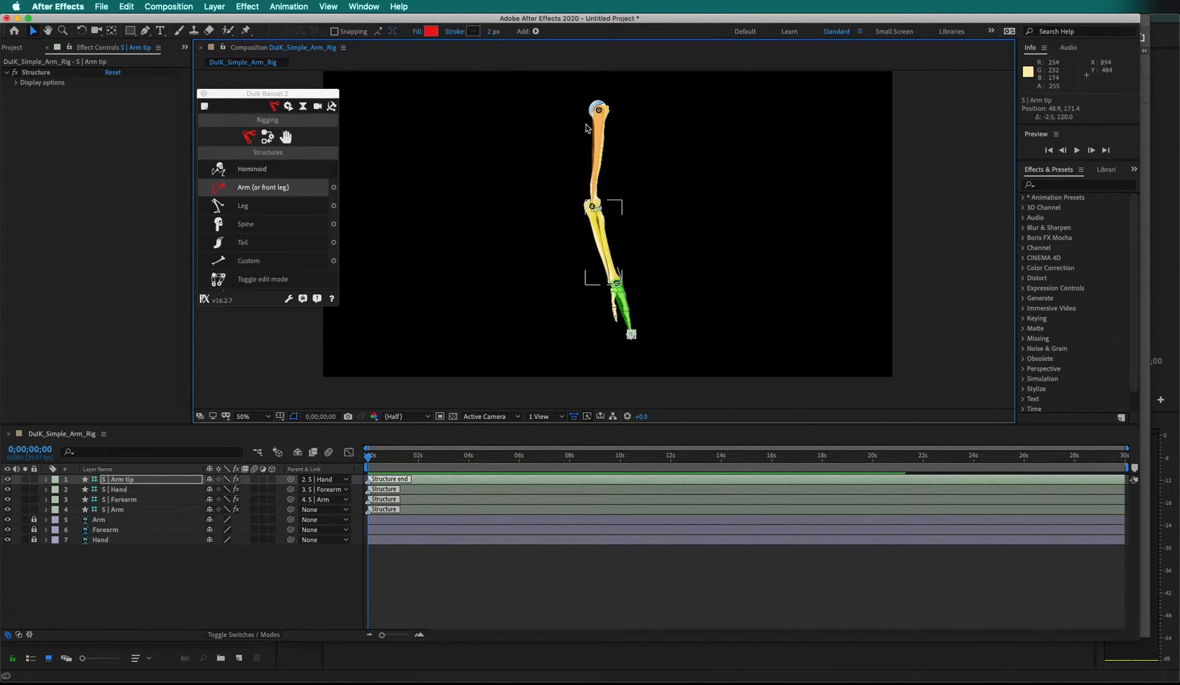
pyautogui.moveTo(611, 231)
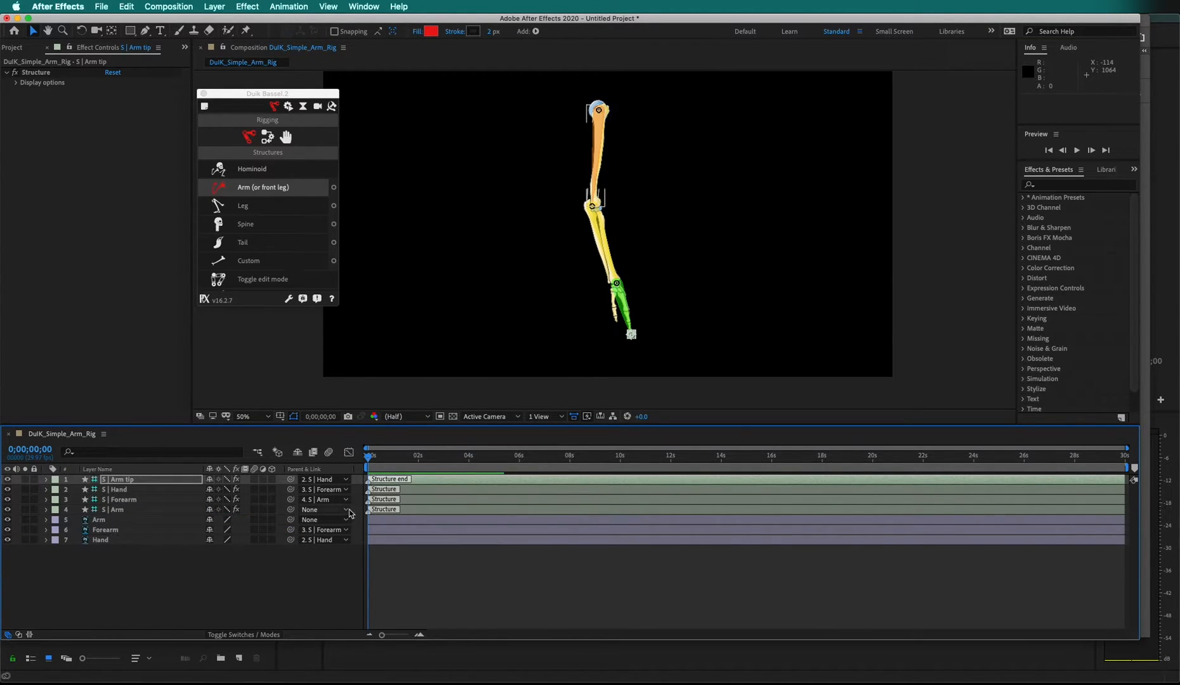
# Parent the Arm artwork layer to the 4.S | Arm structure bone.
pyautogui.click(324, 508)
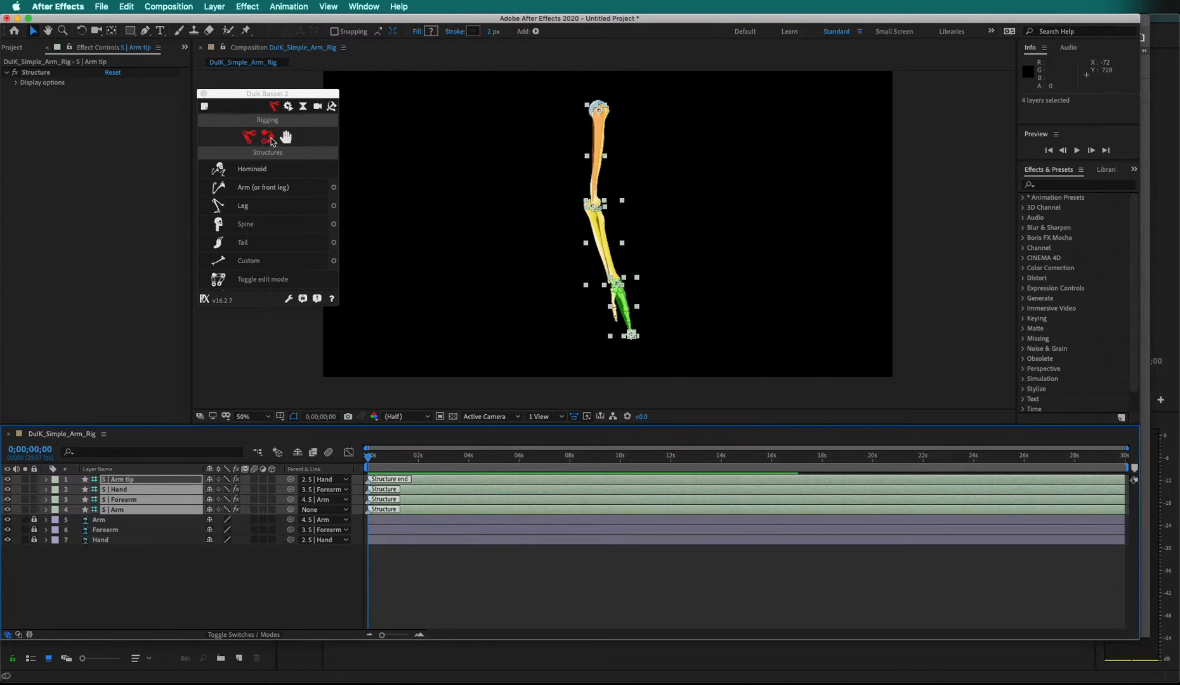
# Auto-rig the arm bones with IK to create a Hand controller and hide the structure layers.
pyautogui.click(249, 136)
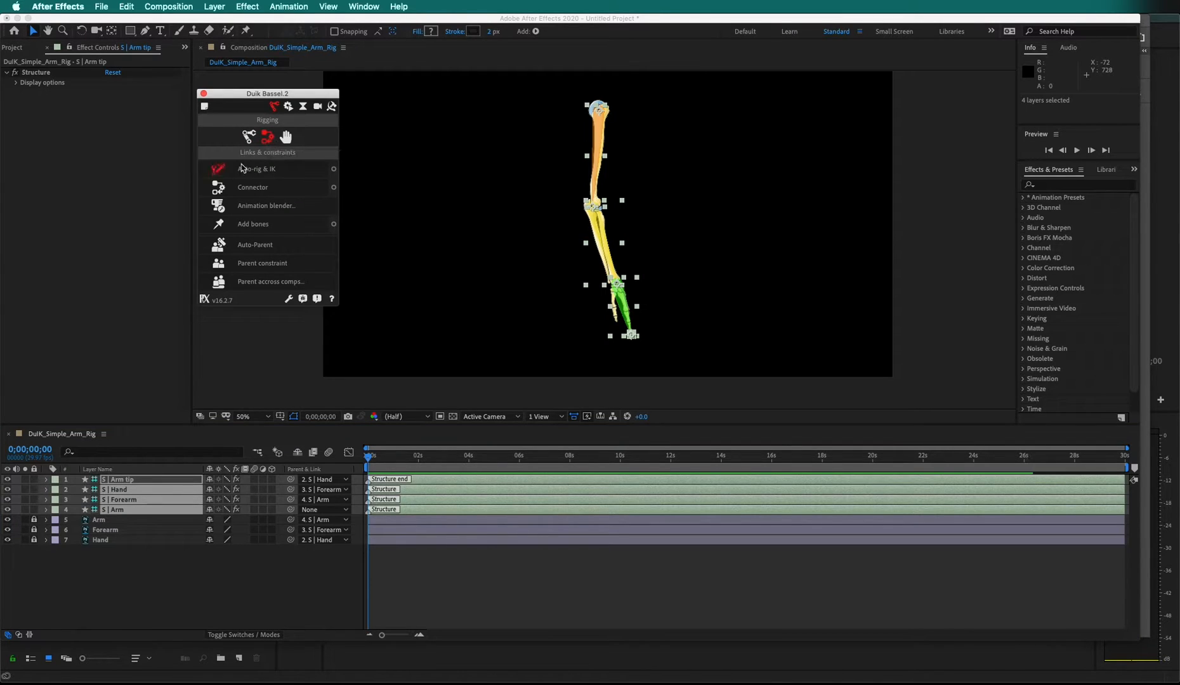
pyautogui.click(257, 168)
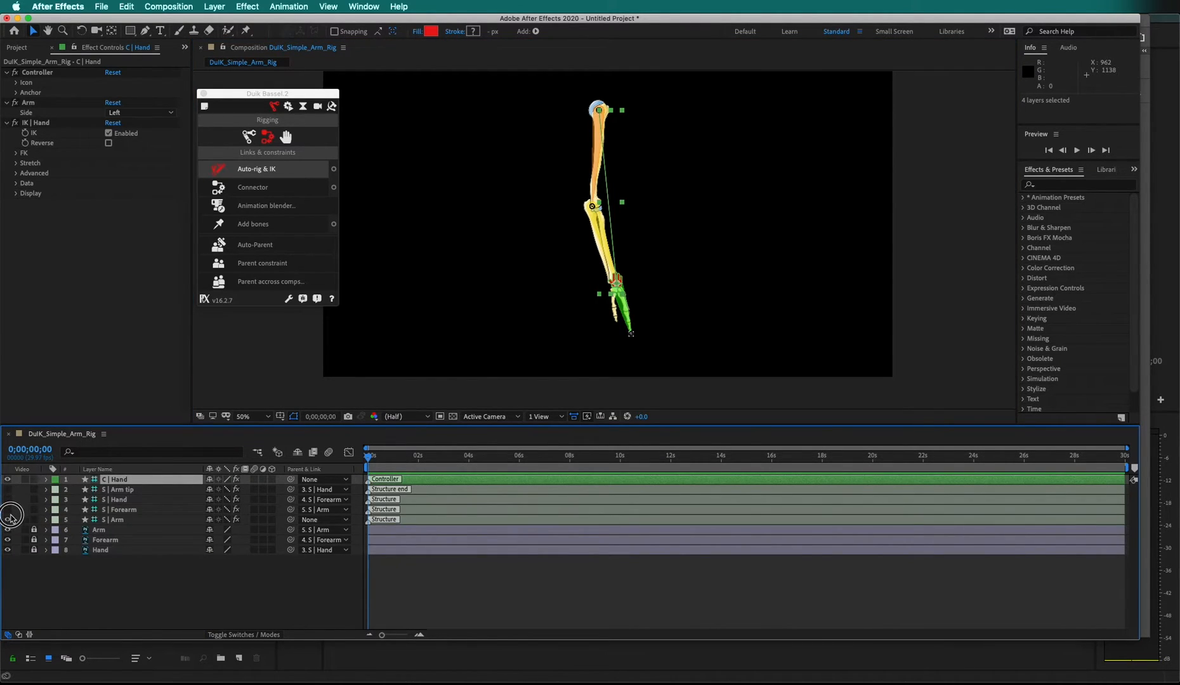
pyautogui.click(8, 479)
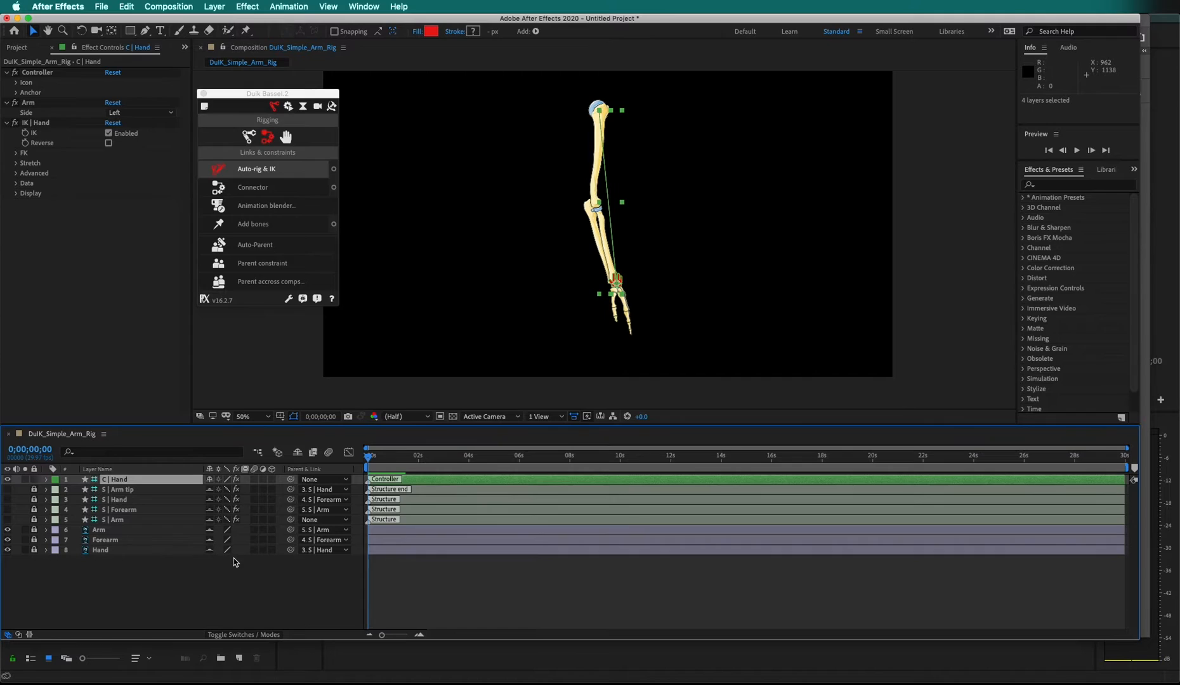
pyautogui.click(297, 453)
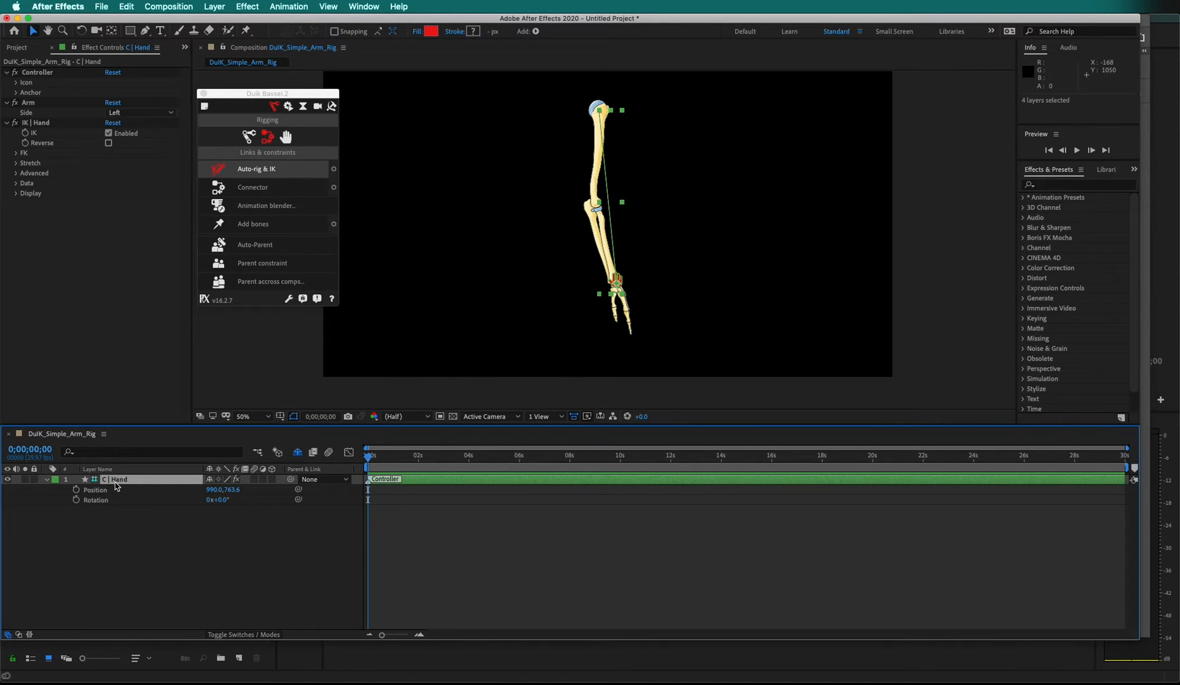
pyautogui.moveTo(241, 502)
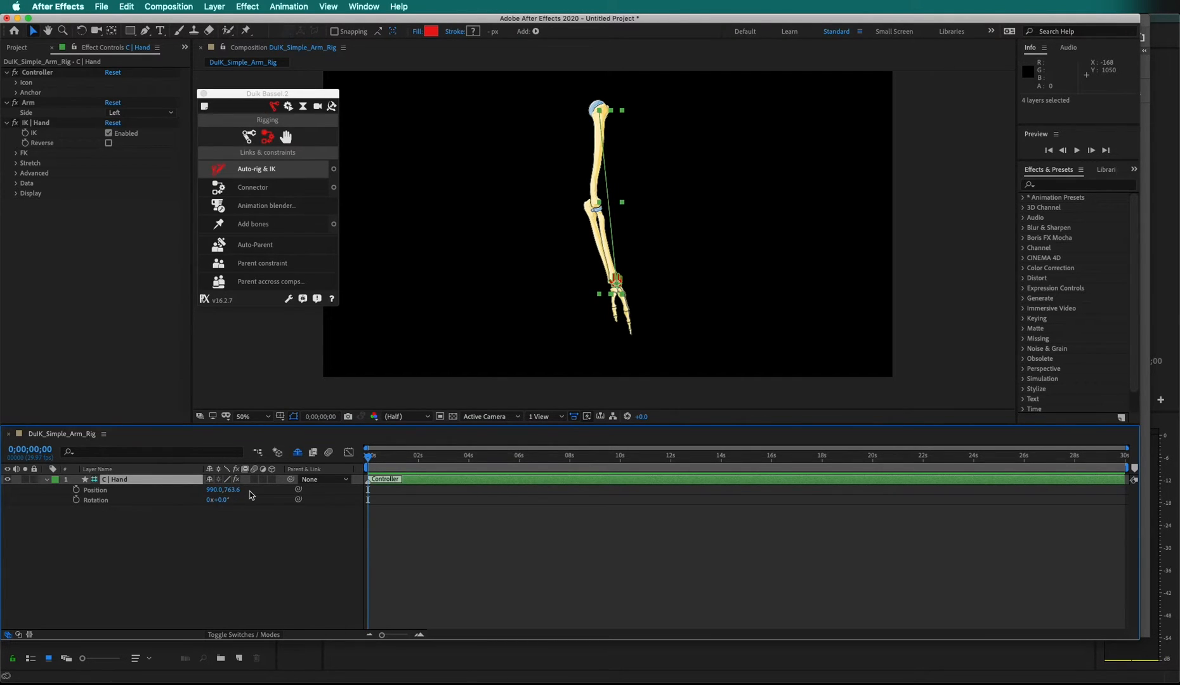
pyautogui.moveTo(260, 307)
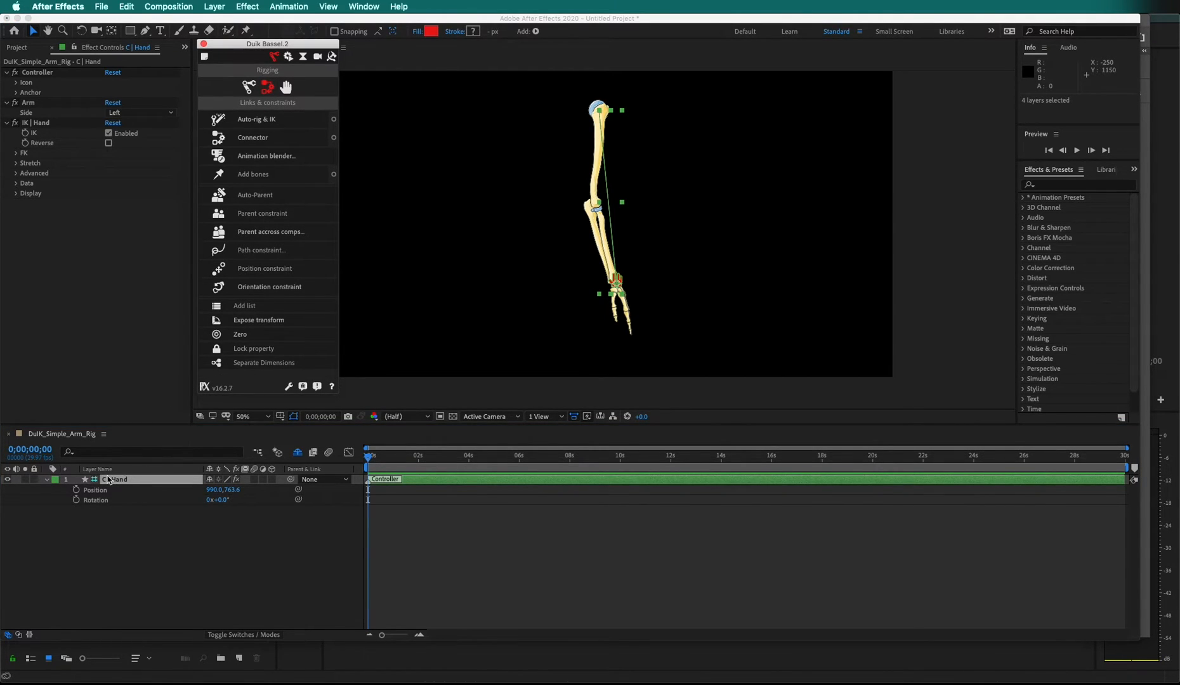
pyautogui.moveTo(239, 334)
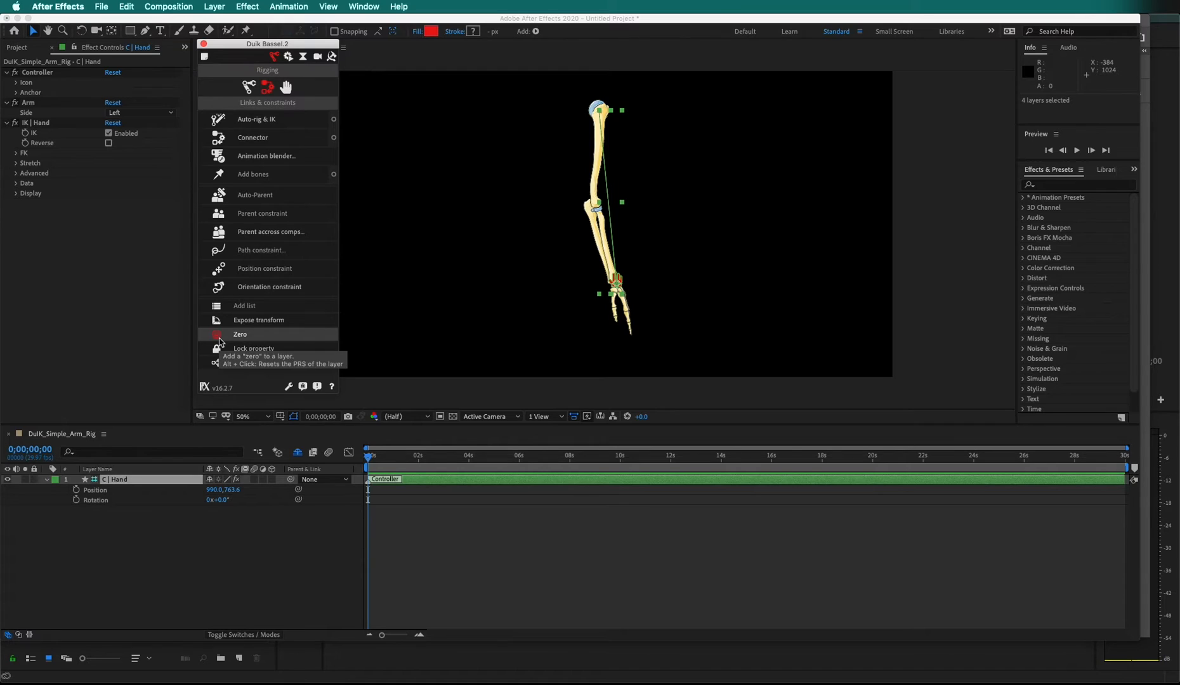
# Add a Duik zero parent to C | Hand and drag the controller to stretch the arm.
pyautogui.click(240, 334)
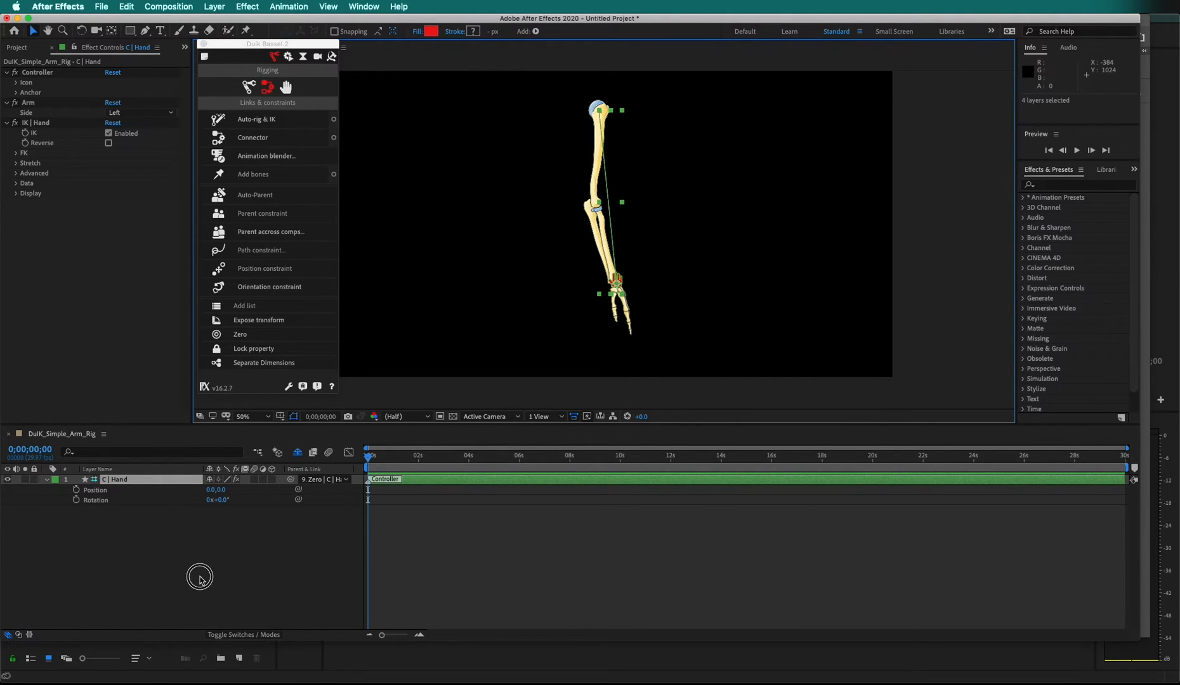
pyautogui.click(116, 479)
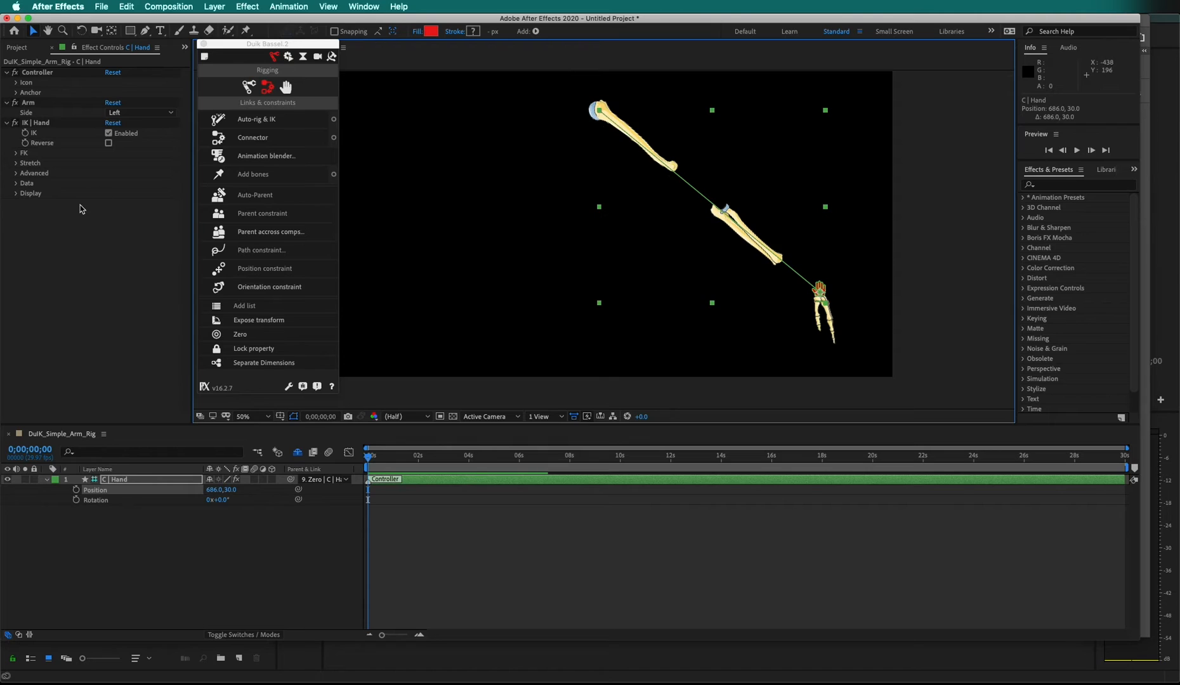
# Uncheck Auto-Stretch in the Hand IK's Stretch settings, returning the controller to 0,0.
pyautogui.click(15, 164)
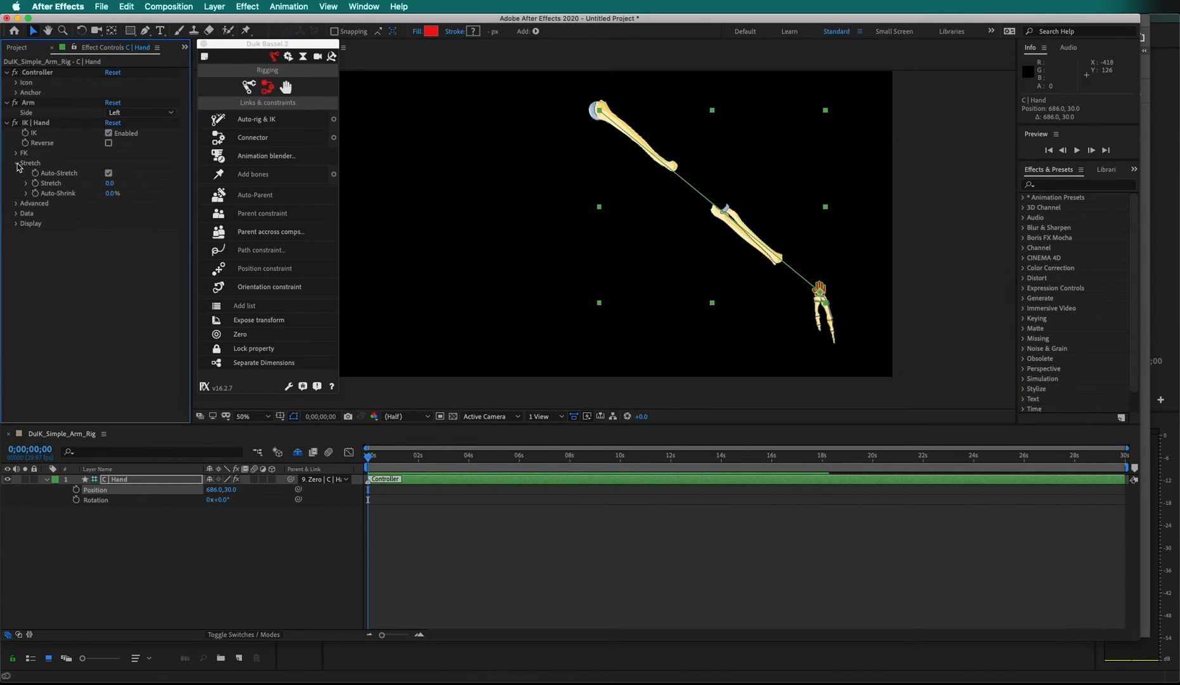
pyautogui.click(108, 172)
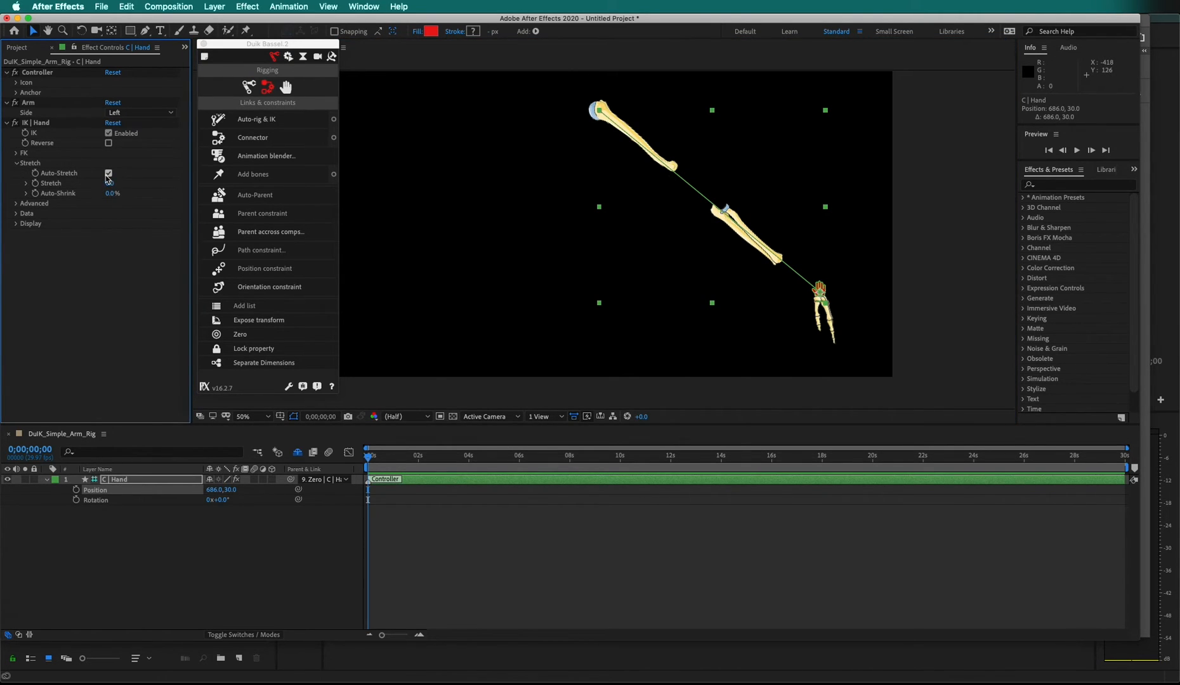
pyautogui.click(108, 173)
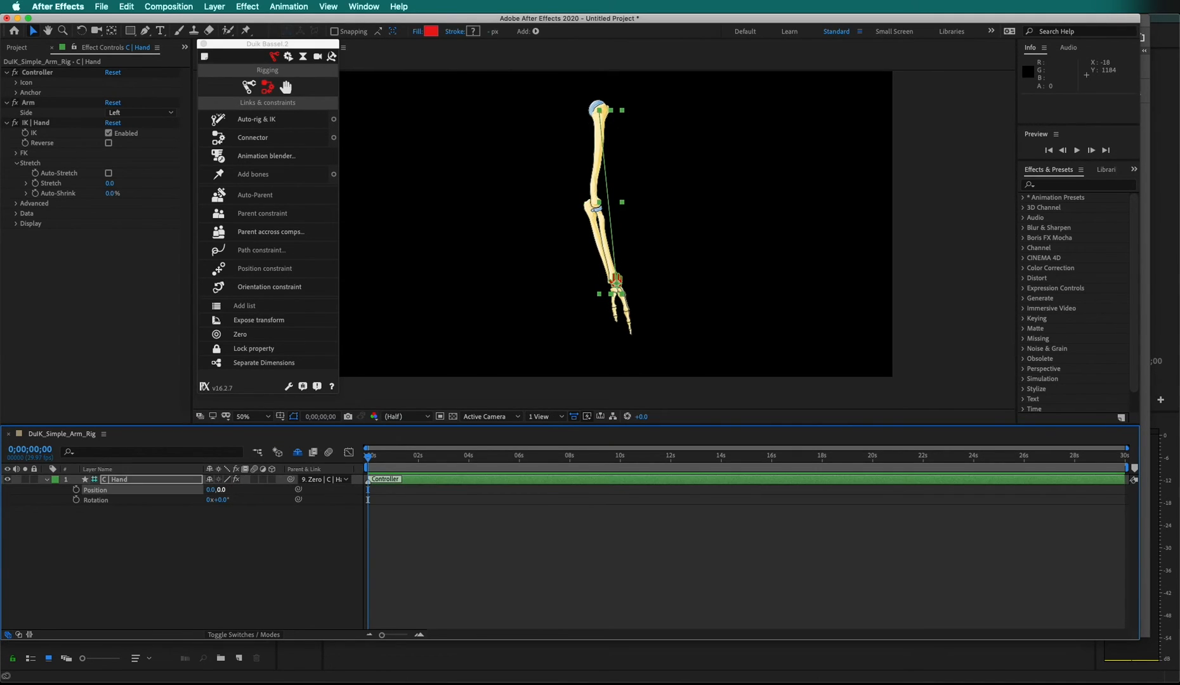
pyautogui.moveTo(132, 495)
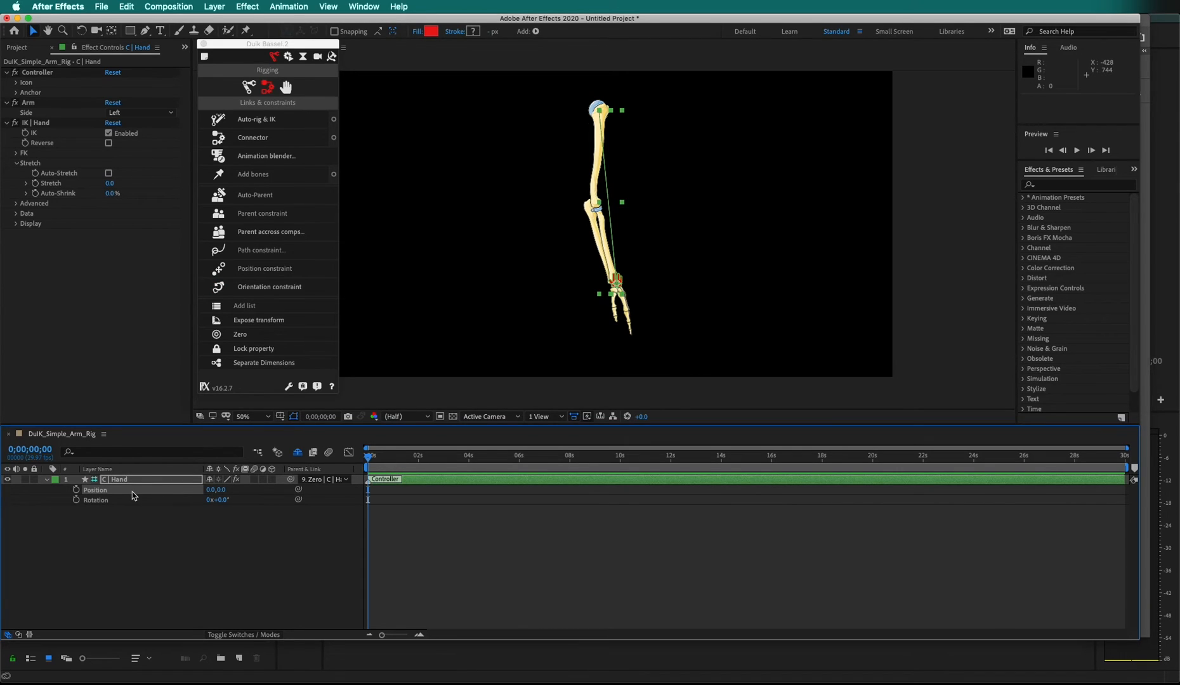
# Keyframe the Hand controller's Position over the one-second work area and preview the arm bending.
pyautogui.click(76, 490)
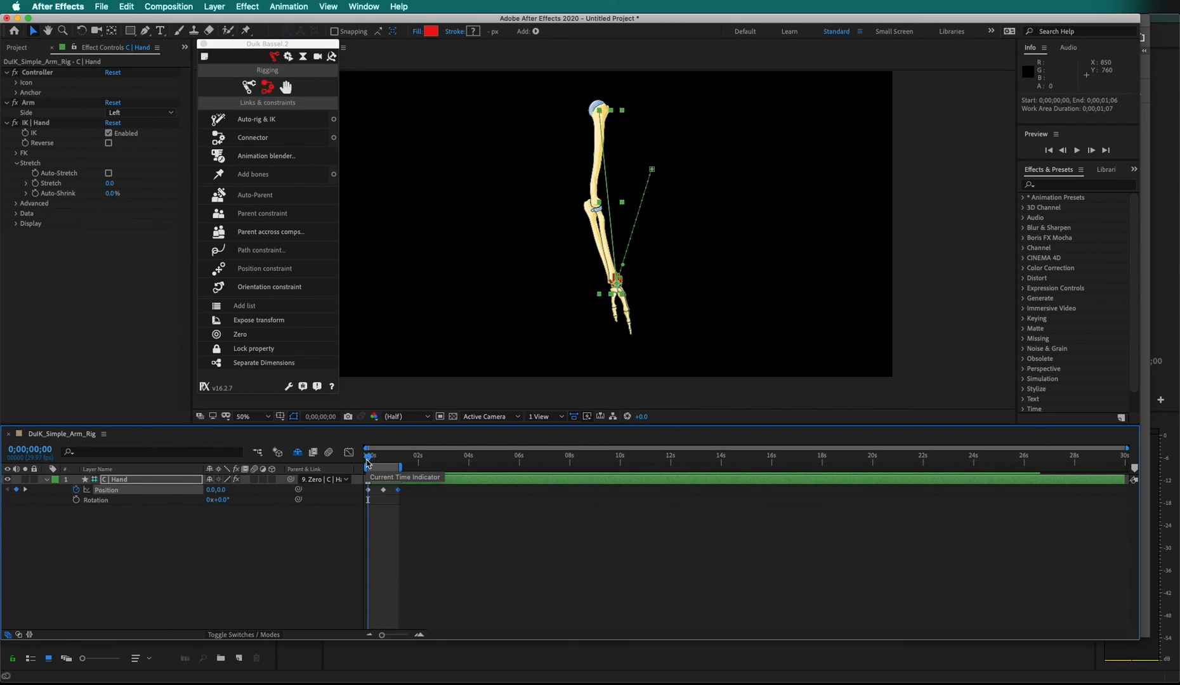
pyautogui.click(1076, 150)
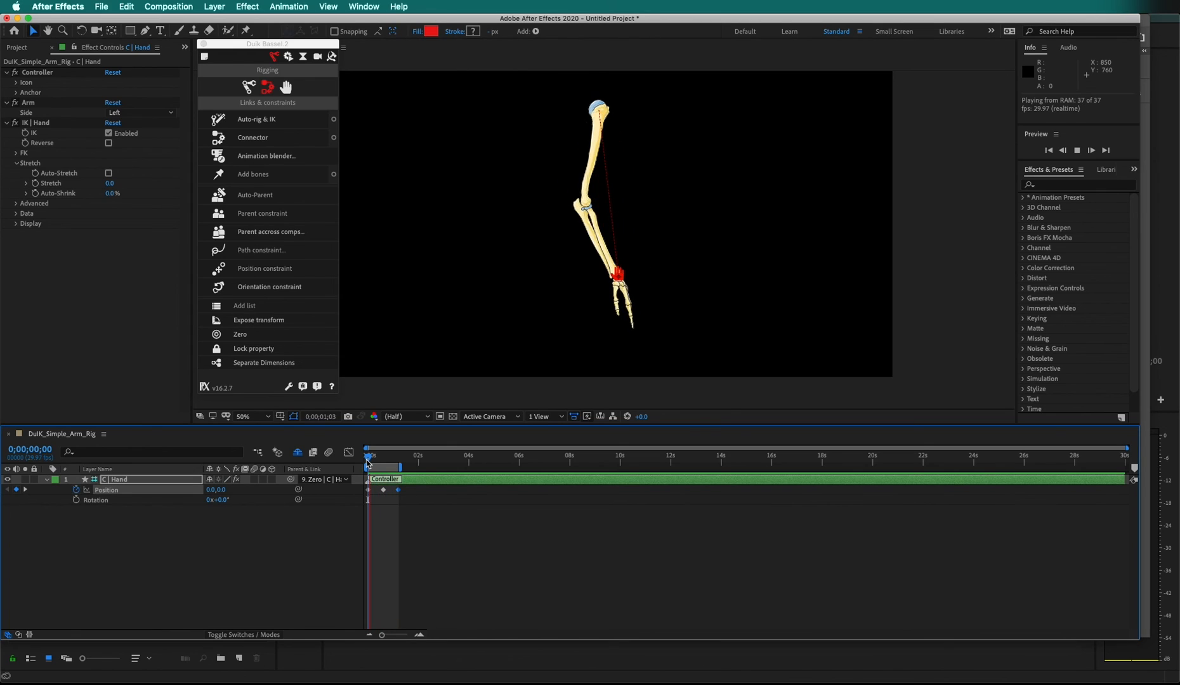